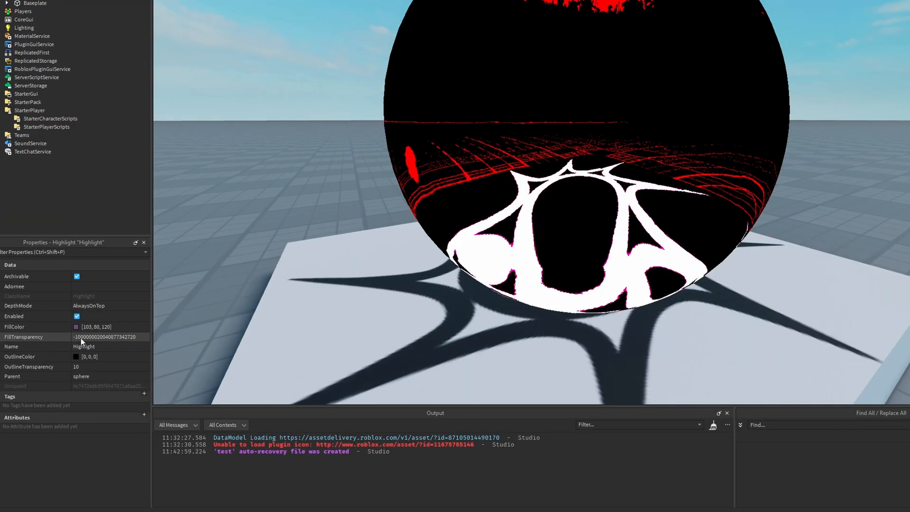
Clear all terrain from the place via the Terrain Editor and confirm the removal
click(76, 326)
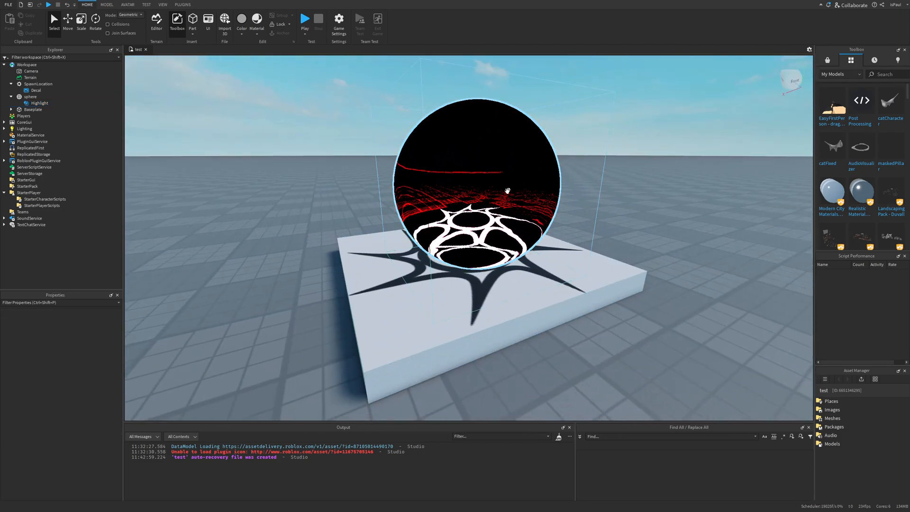
click(40, 102)
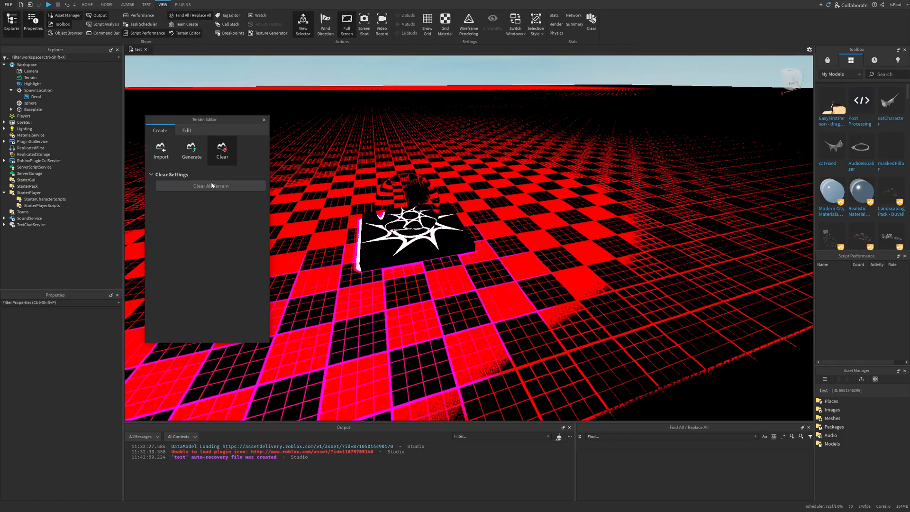
click(185, 130)
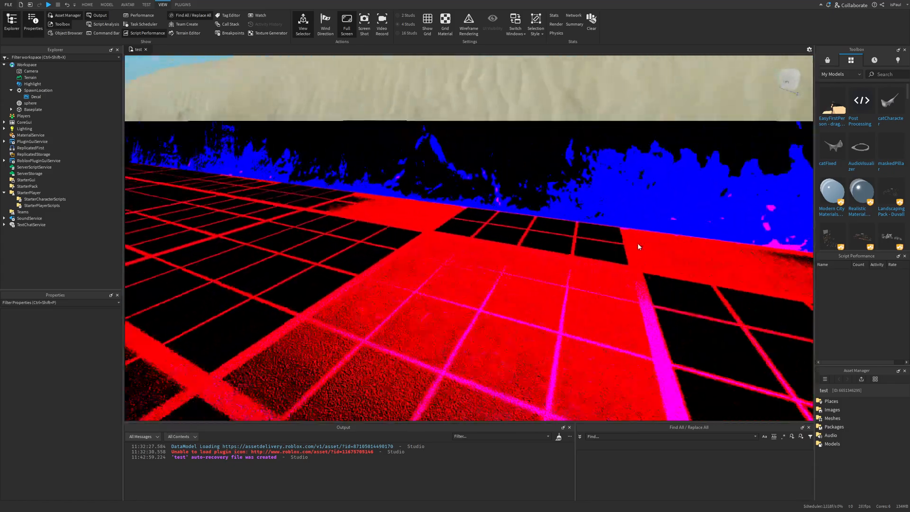
click(31, 84)
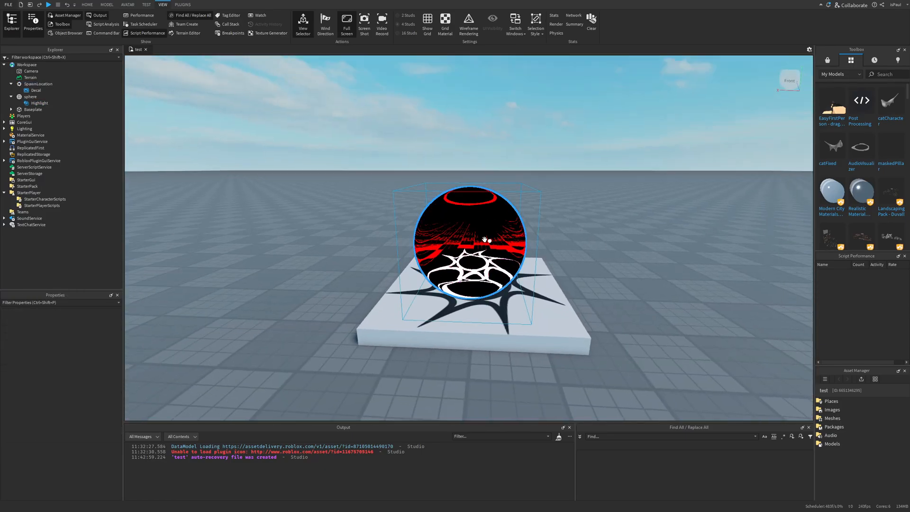
click(40, 103)
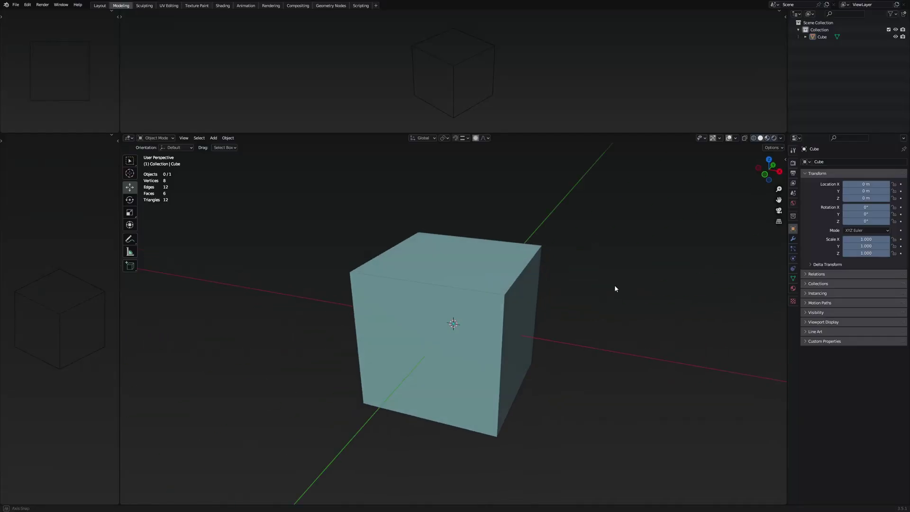
Delete the default cube and add a flat Plane mesh to the empty Blender scene
drag(615, 288, 431, 229)
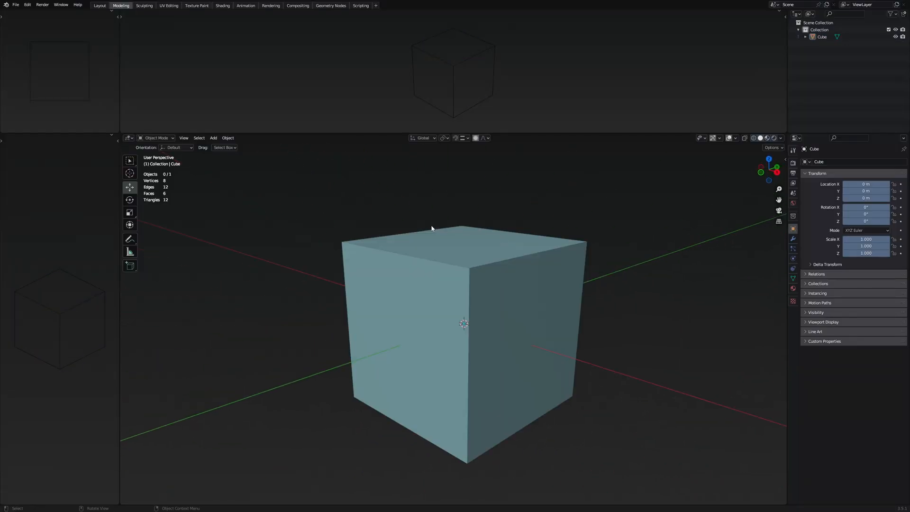
mouse_move(543, 279)
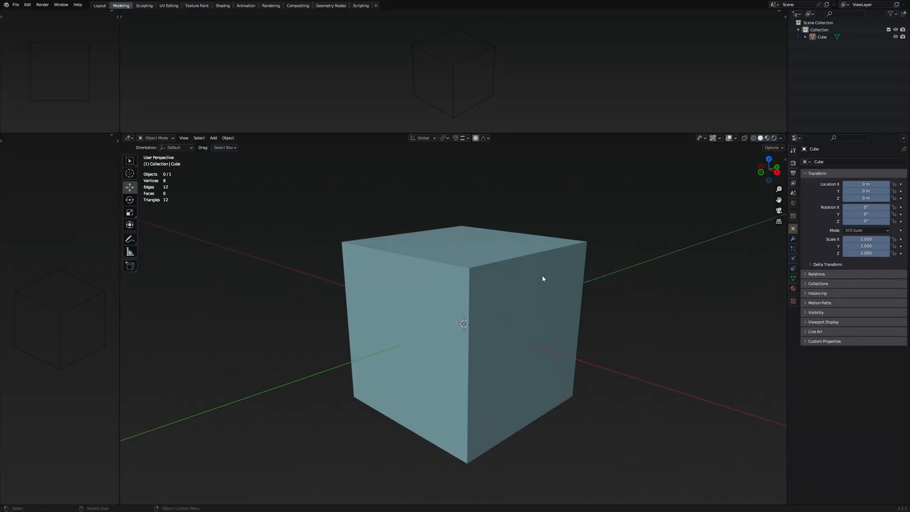
mouse_move(738, 237)
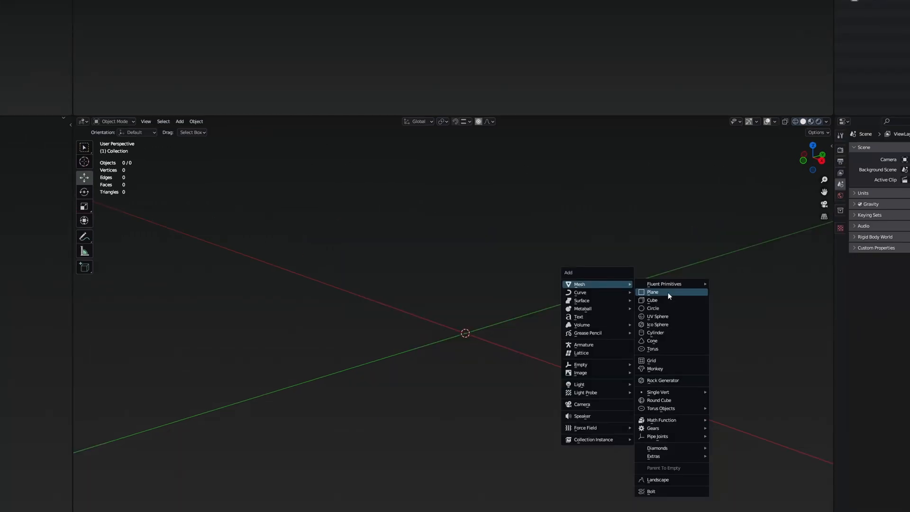
click(652, 292)
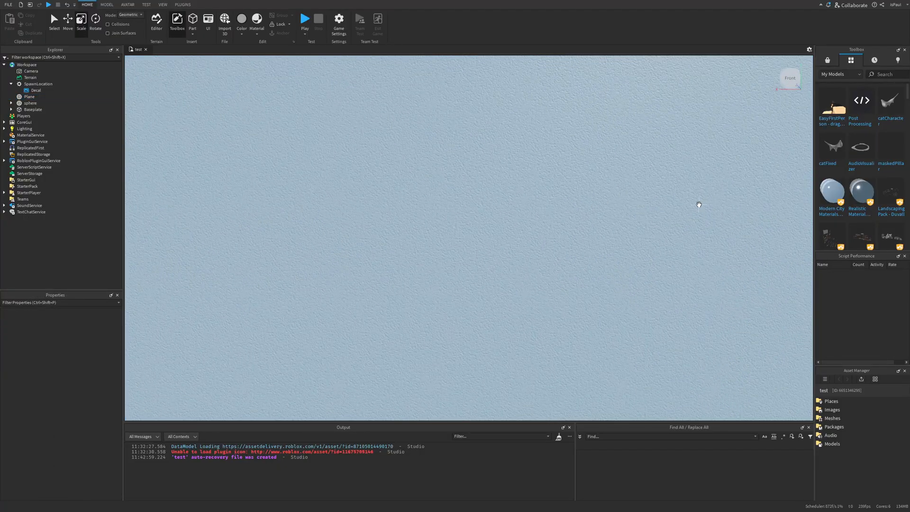
Import the Blender plane into the workspace as a Plane part
click(30, 97)
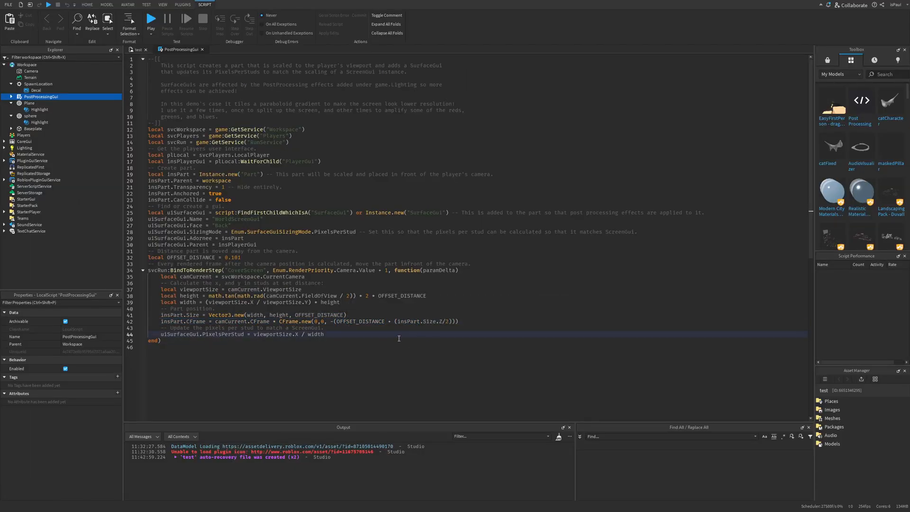
Copy all of the PostProcessingGui script's code and close its editor
key(ctrl+a)
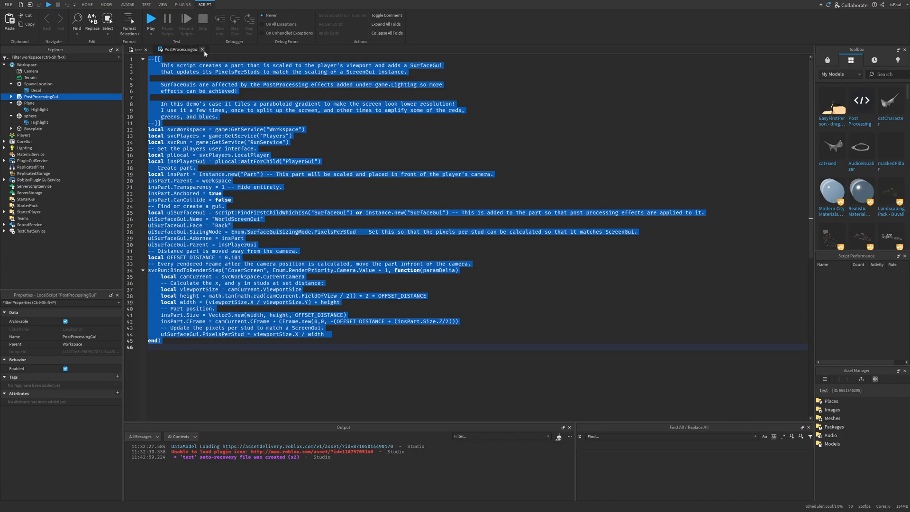
click(151, 18)
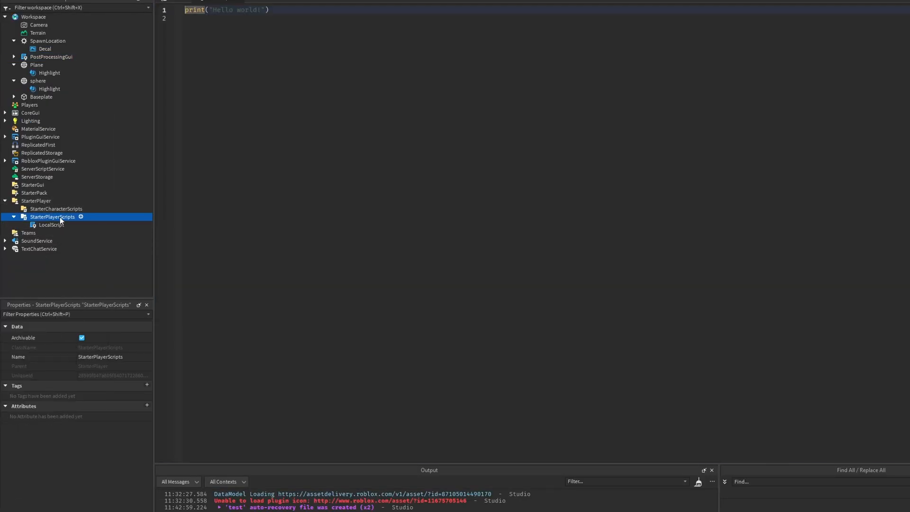
Rename the new LocalScript to AddFilter and move Plane into ReplicatedStorage
click(49, 224)
text(AddFilter)
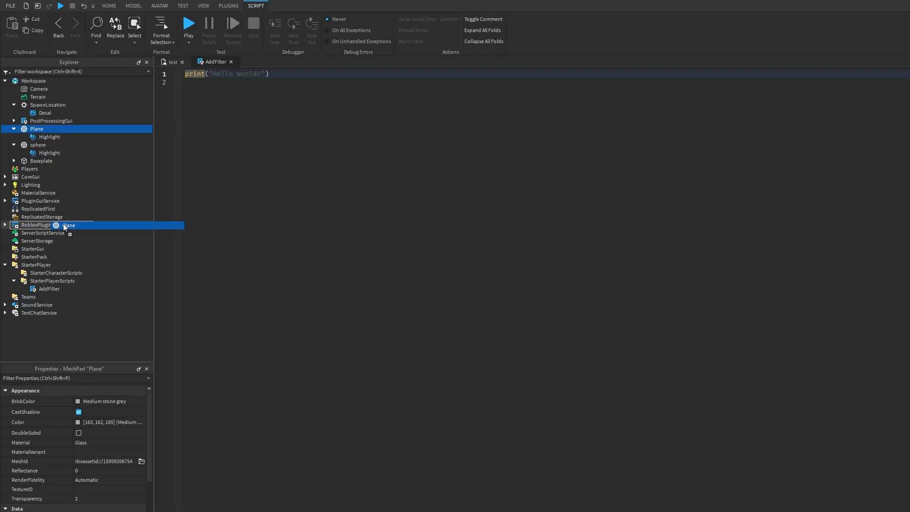
drag(36, 128, 41, 200)
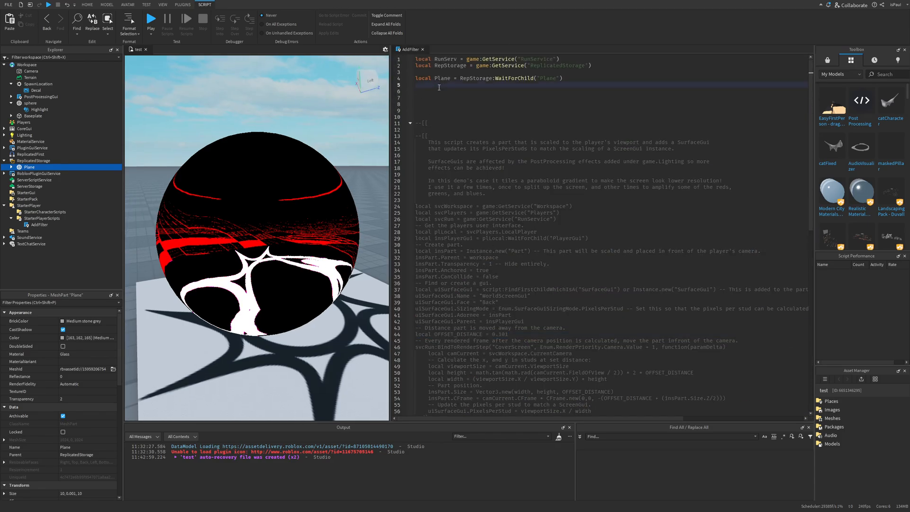
Write OFFSET_DISTANCE 0.101, the camera update function and BindToRenderStep("filter") so Plane fills the viewport
text(local OFFSET_DISTANCE = 0.101)
text(RunServ:)
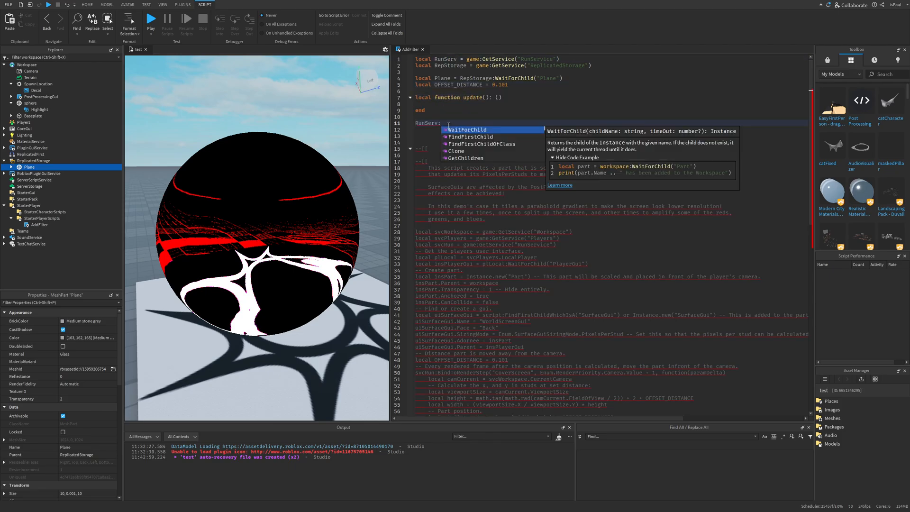
text(BindToRenderStep("filter", ))
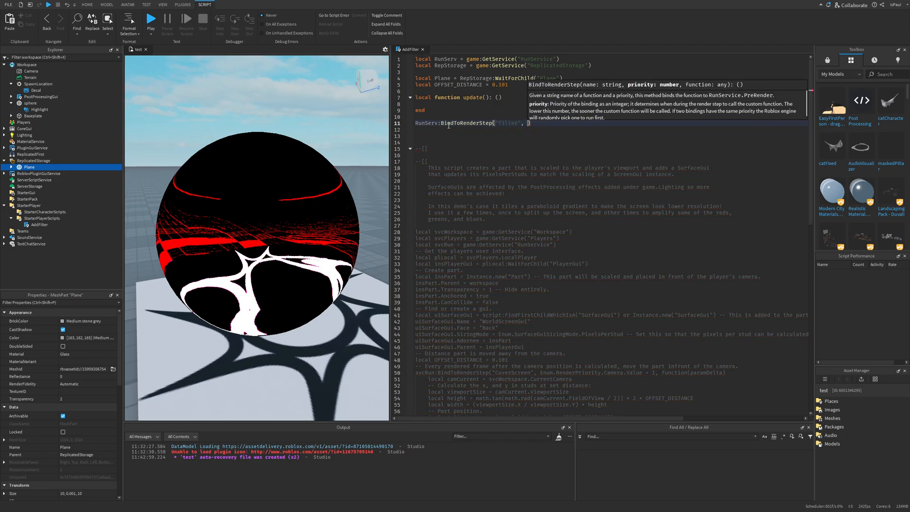
text(Enum.rendp)
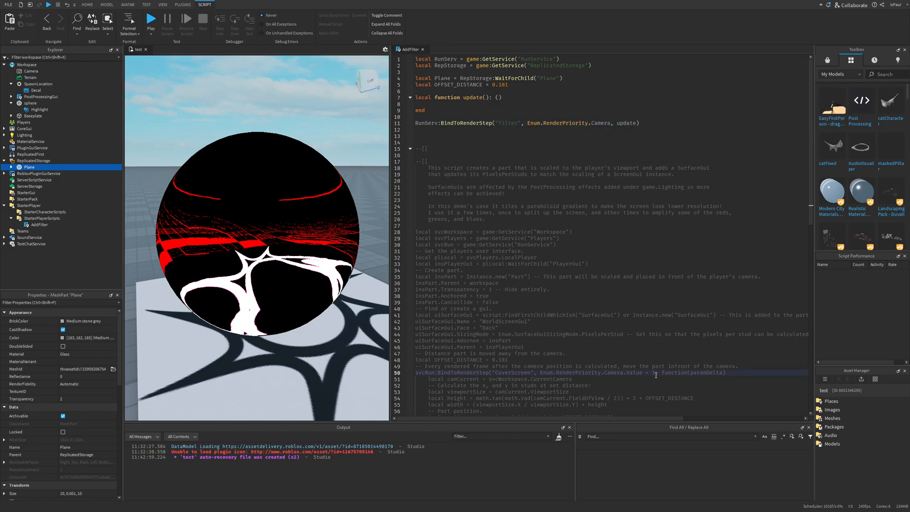
drag(603, 372, 652, 372)
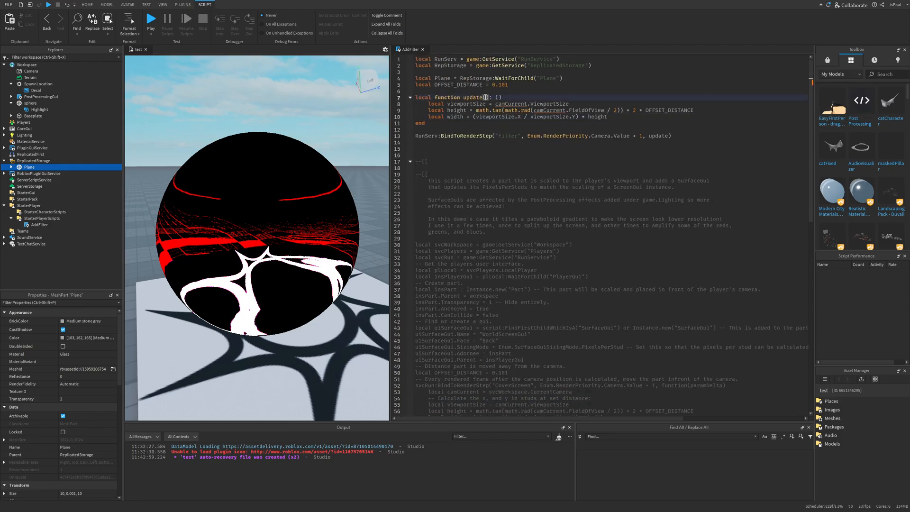
text(dt: d)
text(local)
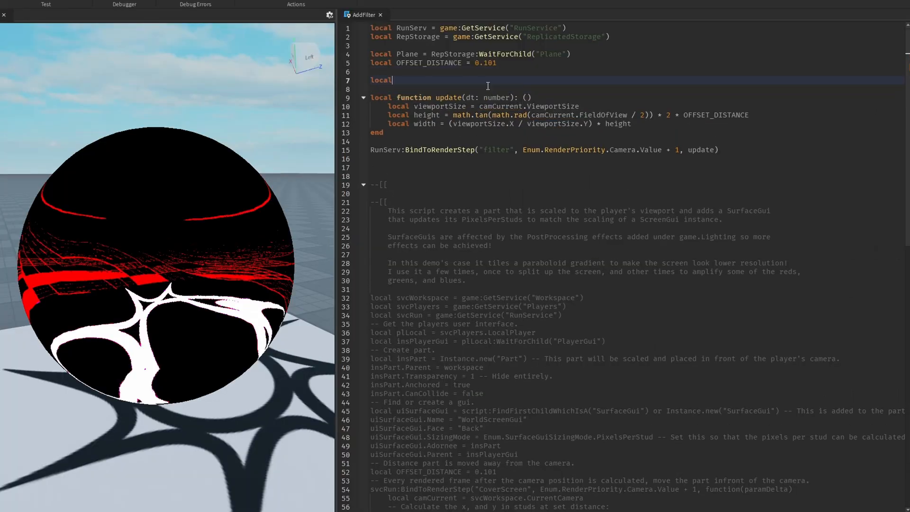
text(camCurrent = workspace.CurrentCamera)
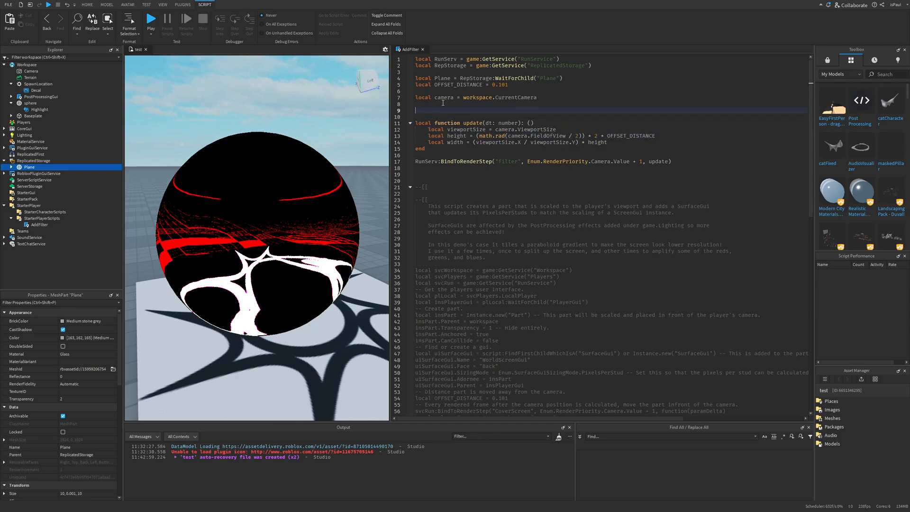
text(local tan = math.tan)
text(Plane.Parent = workspace)
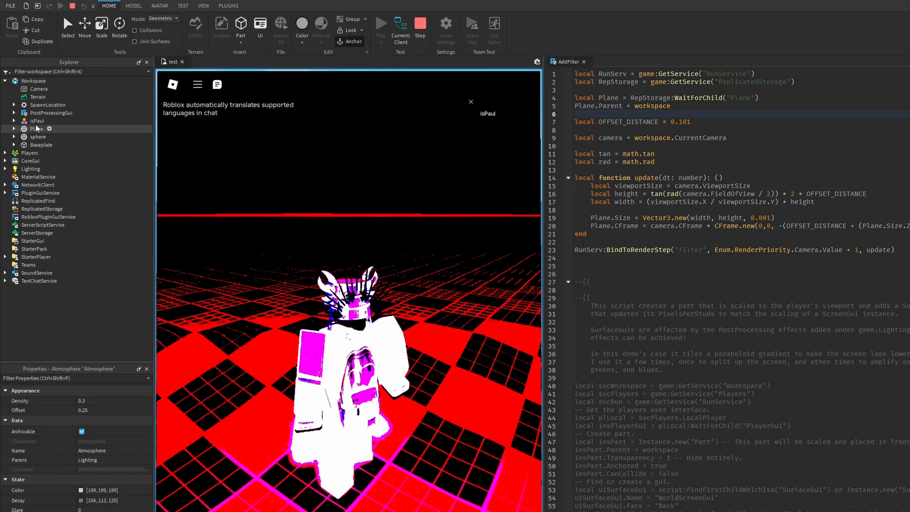
During the playtest, select the Plane part and set its Transparency to 10
click(36, 129)
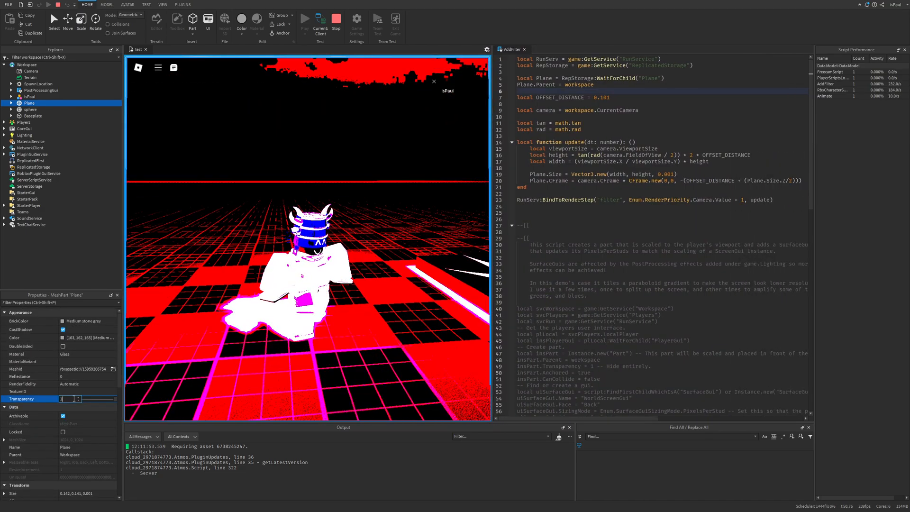
text(10)
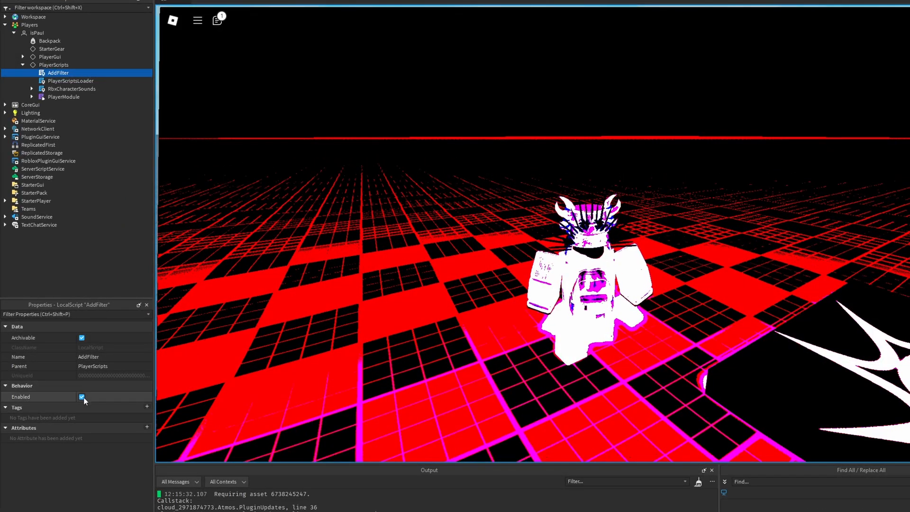
Toggle the Enabled checkbox of the player's running AddFilter script
click(82, 396)
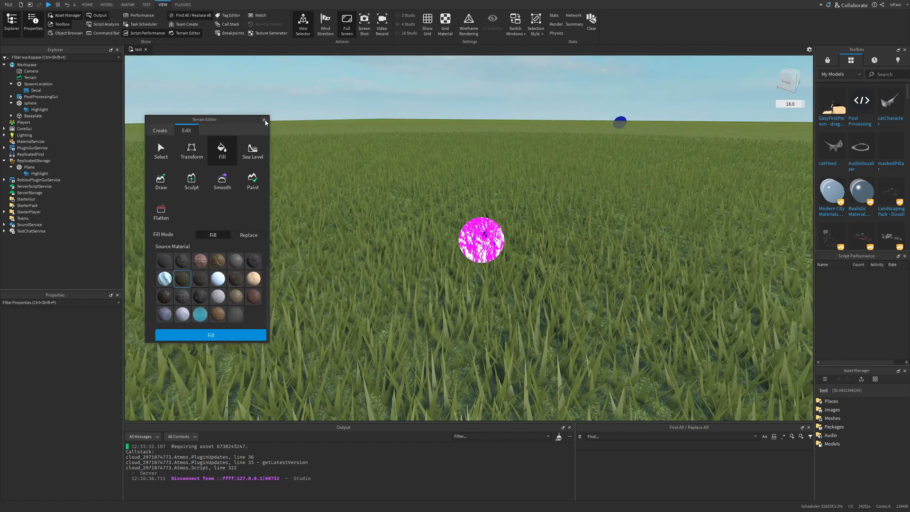
Fill the ground with grass terrain and close the Terrain Editor
click(265, 120)
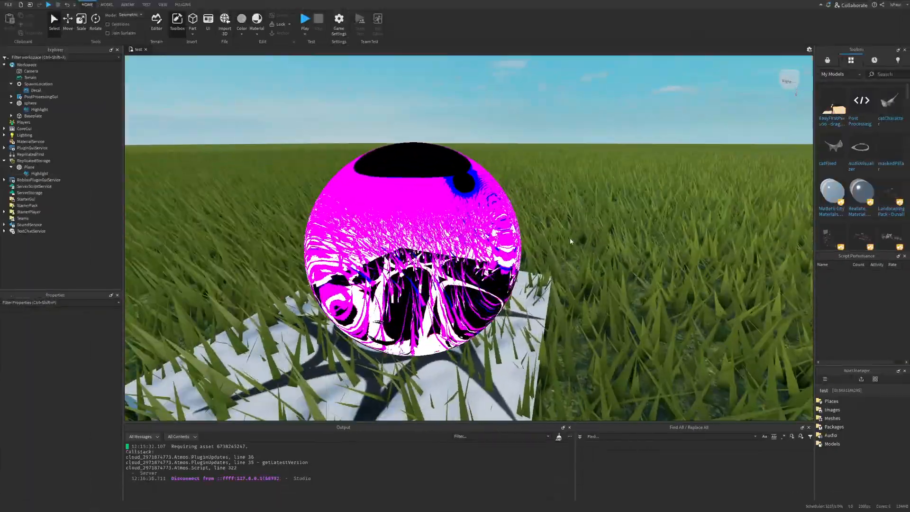
click(306, 19)
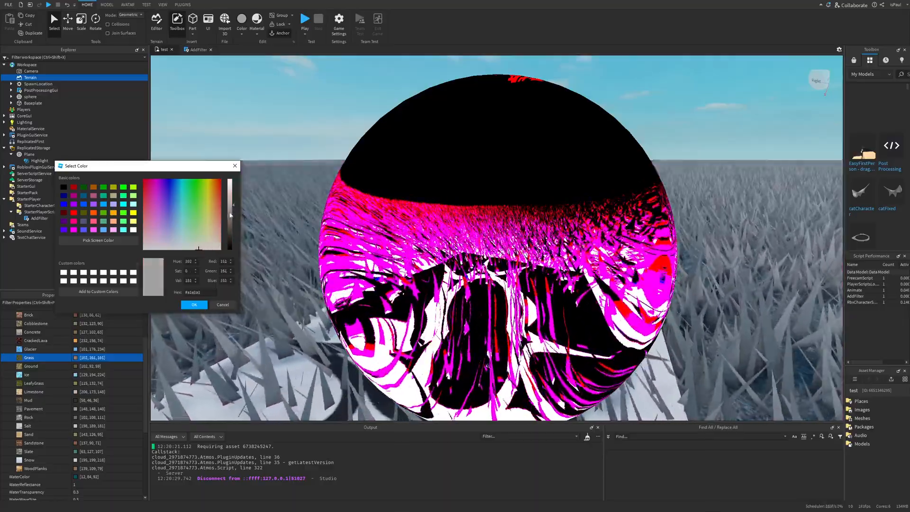
Tint the Grass material purple and darken the Lighting for a night scene
click(161, 224)
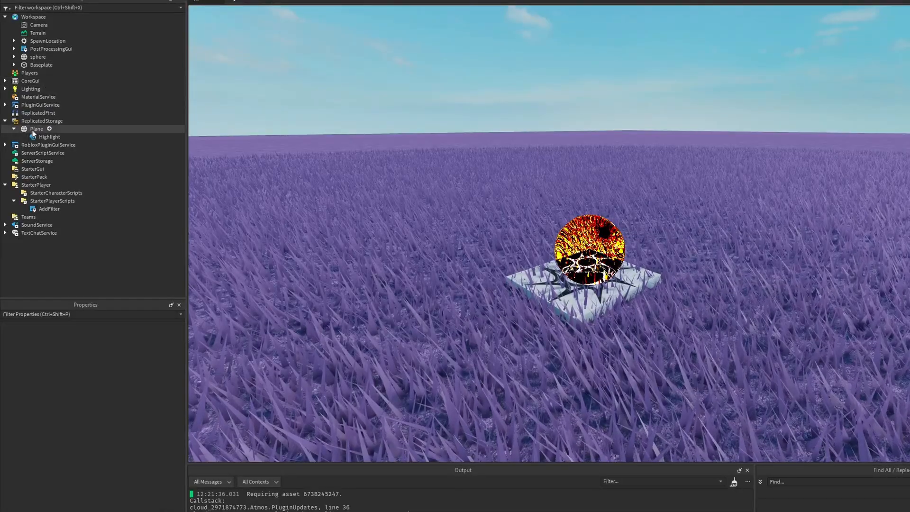
click(36, 129)
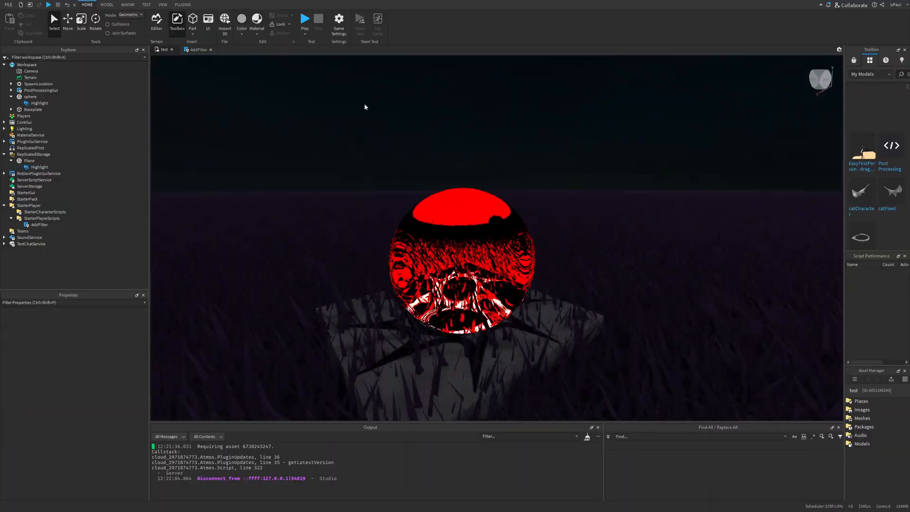
click(306, 19)
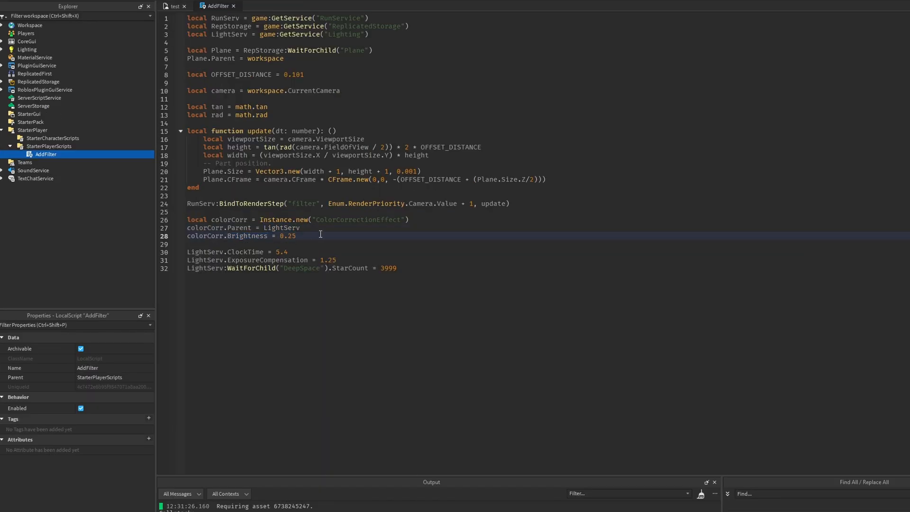
Set the ColorCorrectionEffect Brightness value to 0.25 in the AddFilter script
double_click(268, 260)
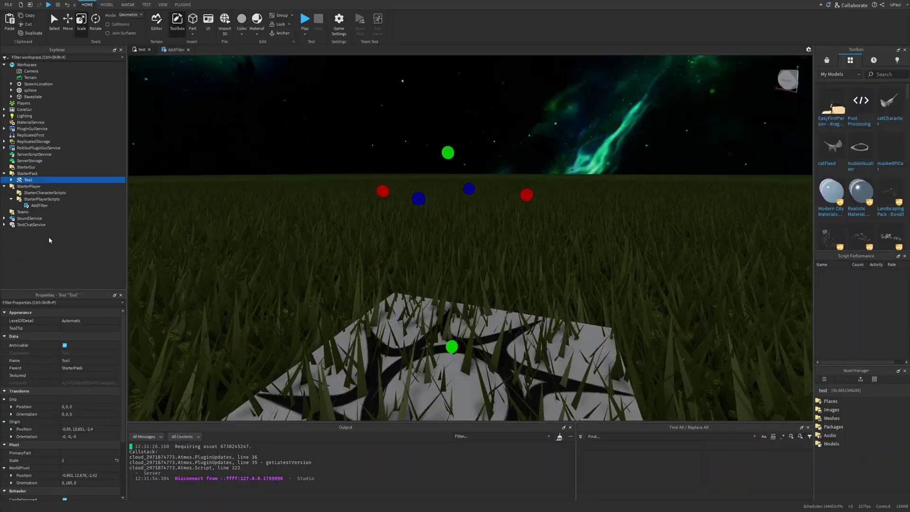
Play-test the lamp Tool in the night scene, then stop the test
click(305, 19)
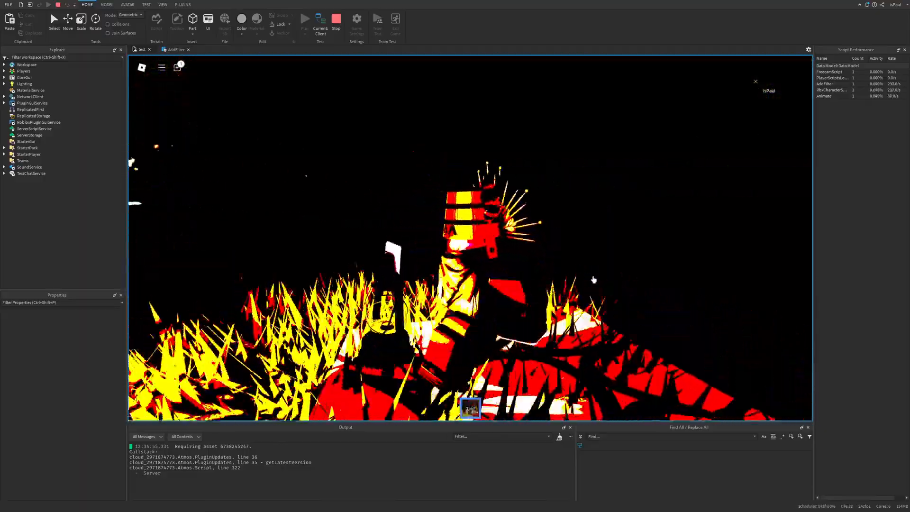
click(336, 19)
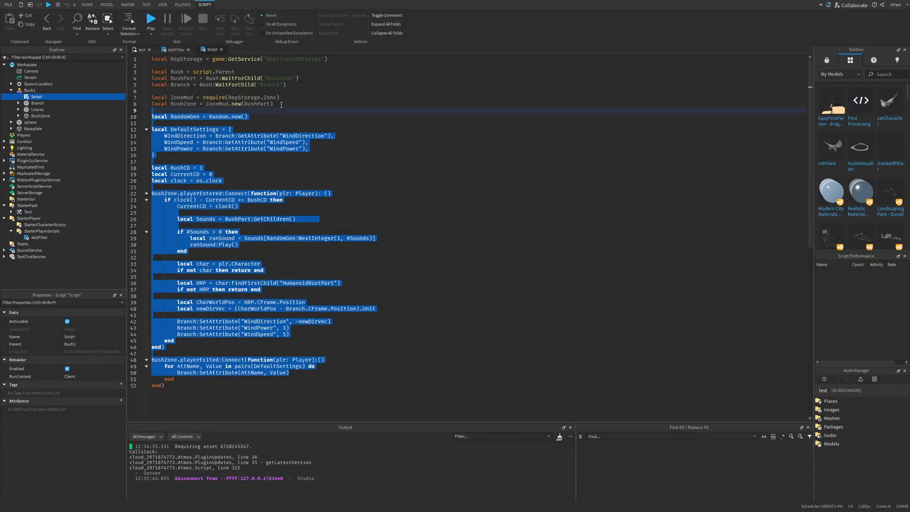
Paste the BushZone code into Bush1's Script and review the random sound line
click(232, 245)
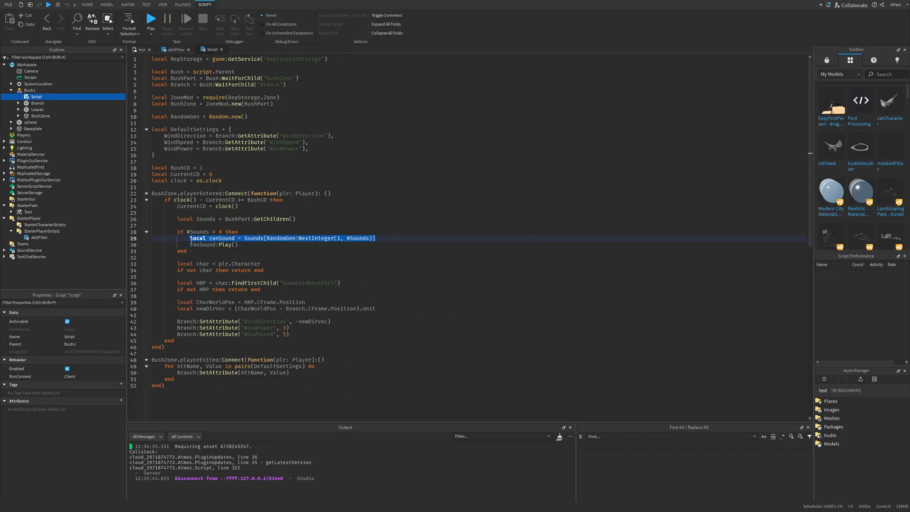
click(27, 90)
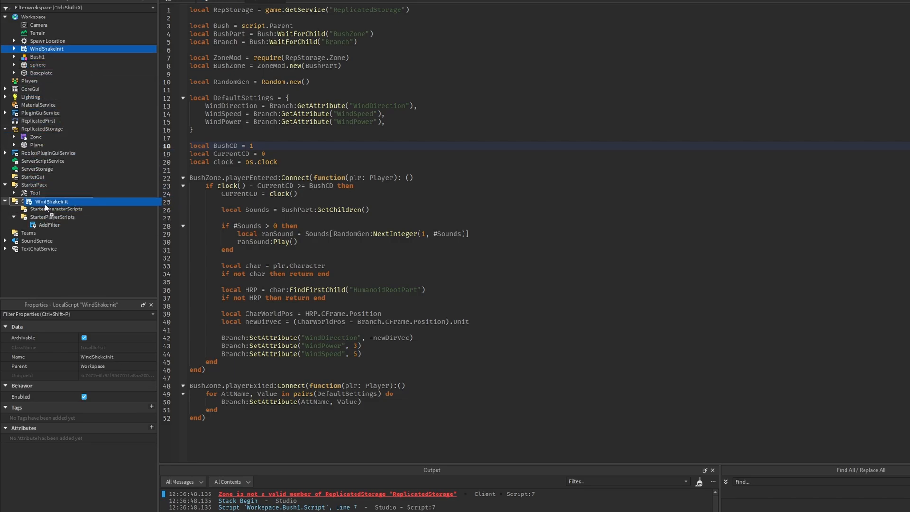
Move WindShakeInit into StarterPlayerScripts and set Workspace GlobalWind to 1, 10, 5
click(53, 209)
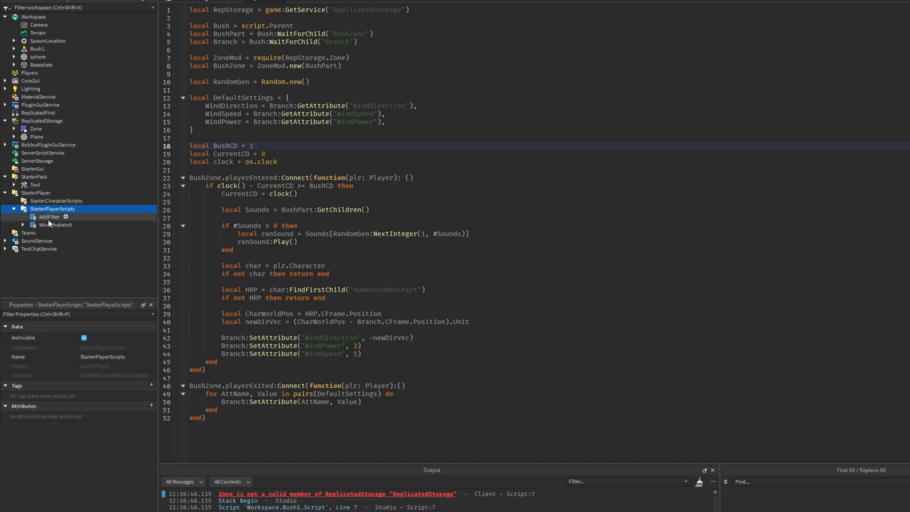
click(55, 224)
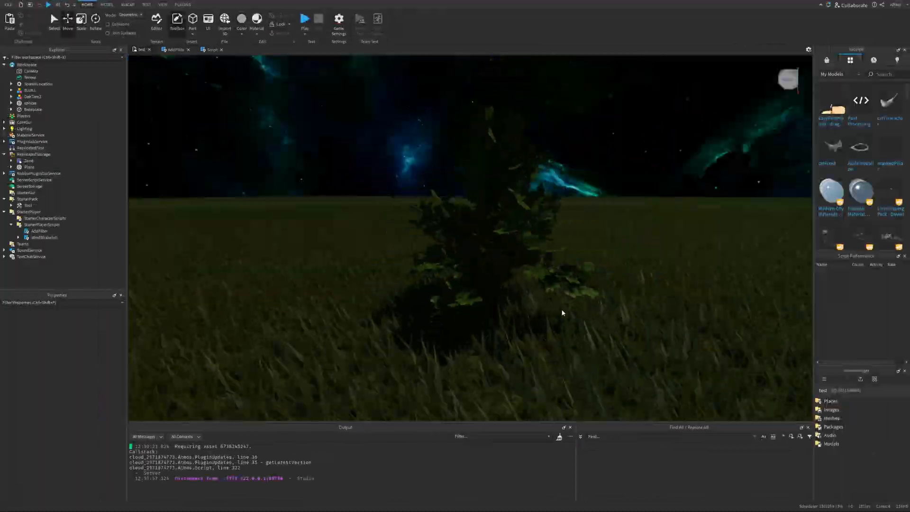
click(26, 64)
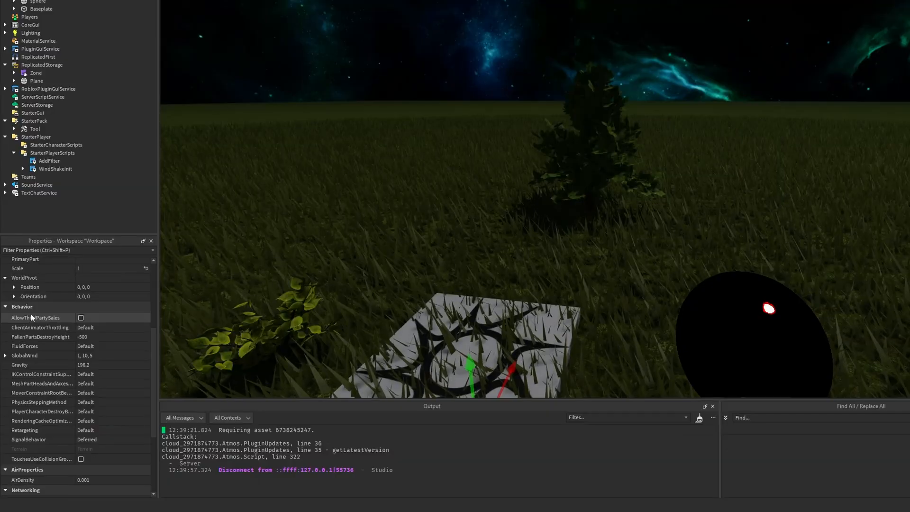
click(6, 356)
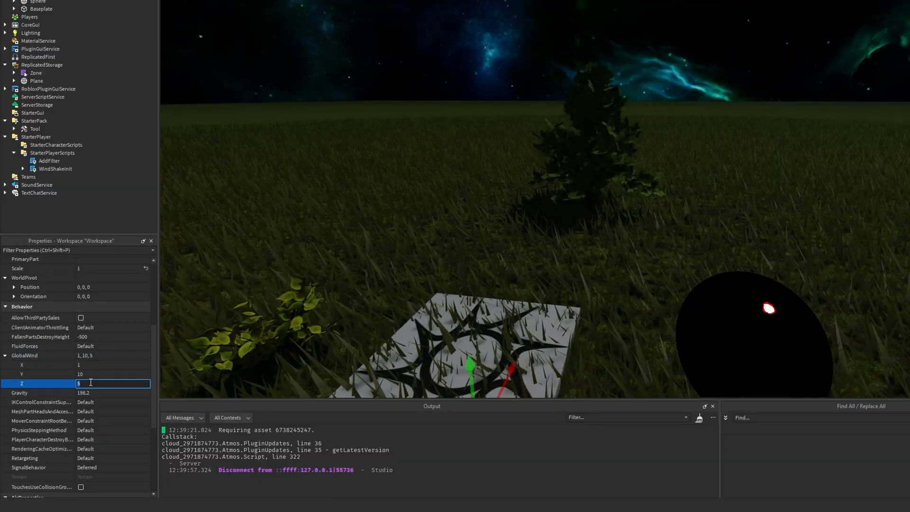